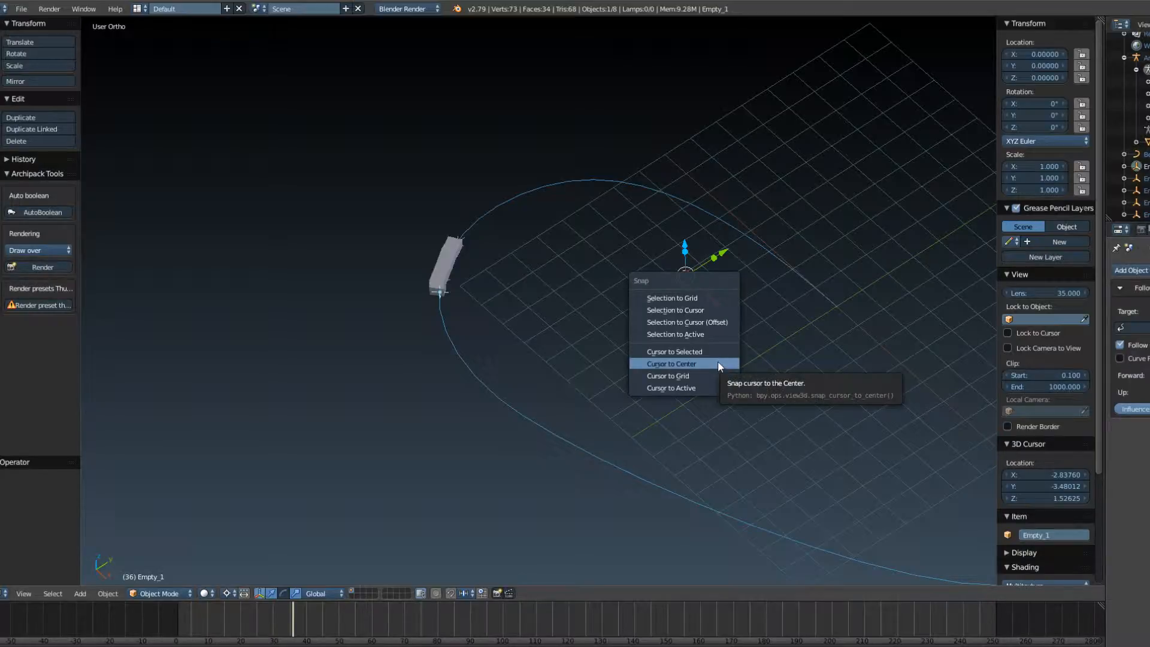
{"action": "mouse_move", "coordinate": [710, 375]}
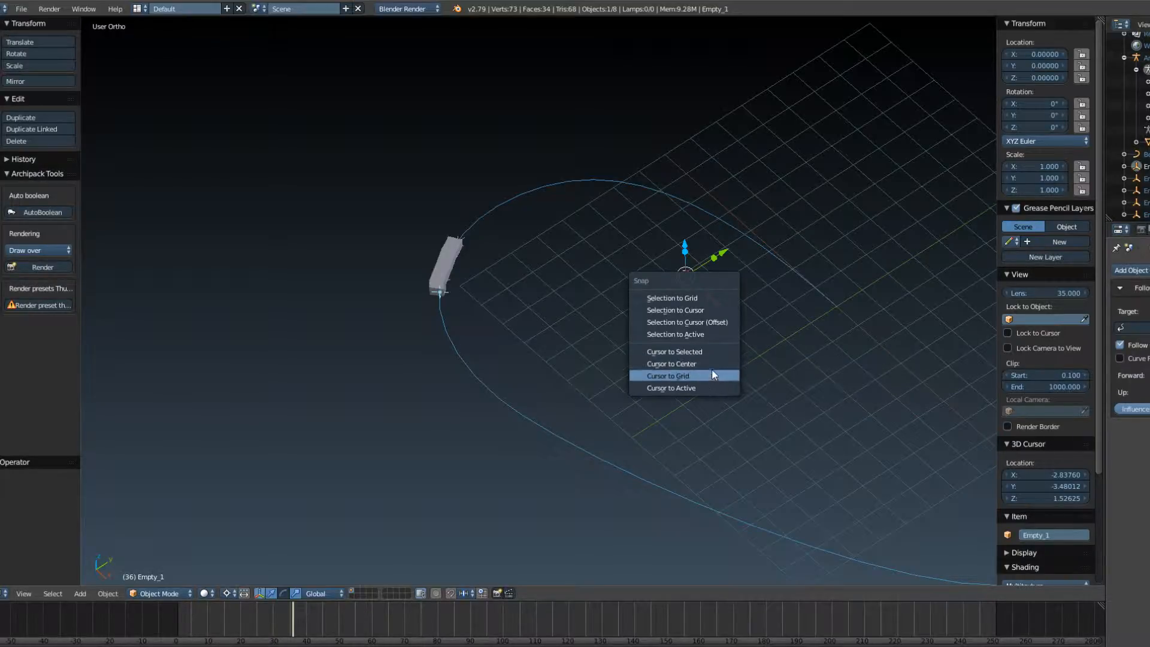
Snap the 3D cursor to the world origin via Cursor to Center.
{"action": "left_click", "coordinate": [670, 363]}
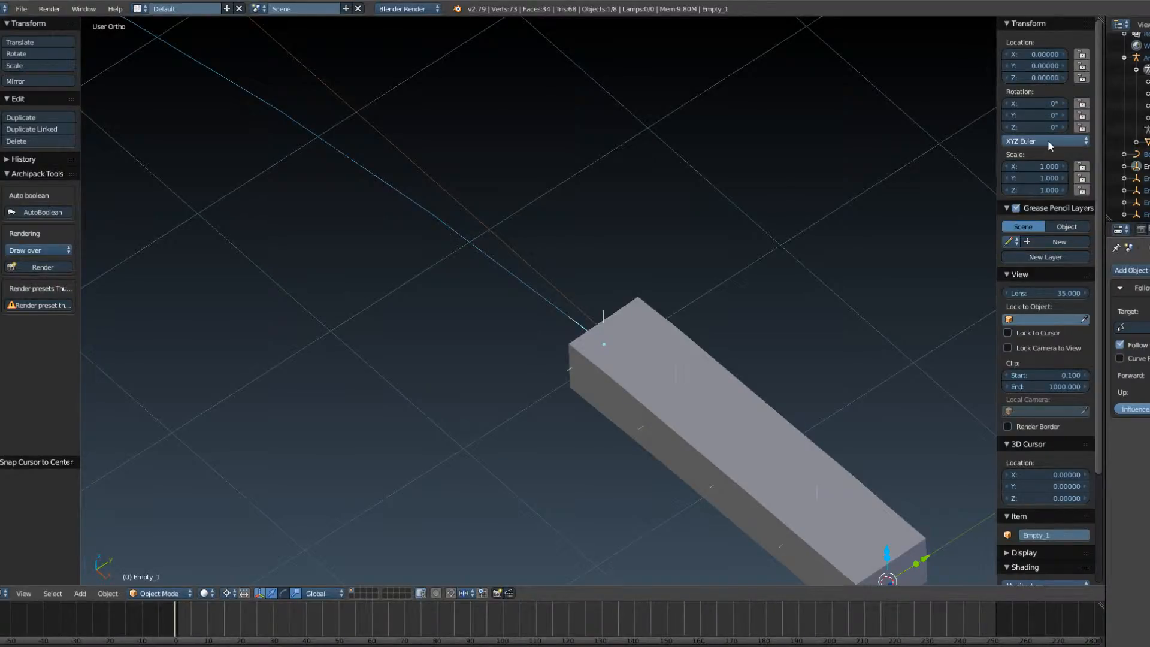
{"action": "mouse_move", "coordinate": [1048, 141]}
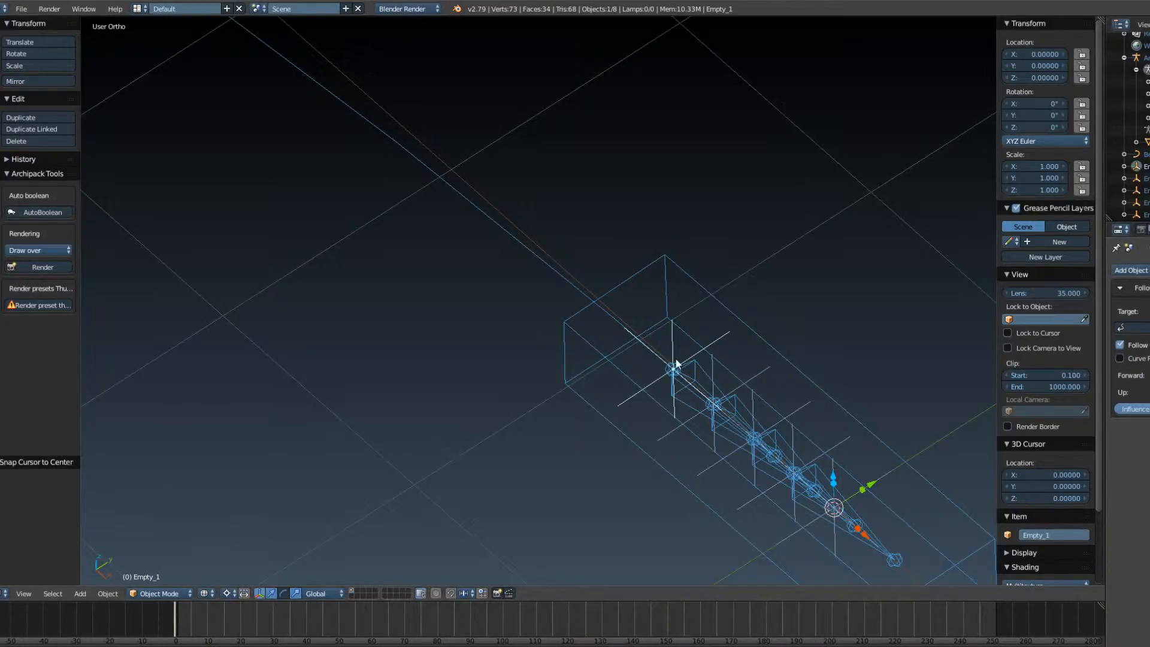
Zoom out in wireframe to see the bone chain and curve path, then make BezierCurve active.
{"action": "scroll", "scroll_direction": "down", "scroll_amount": 3}
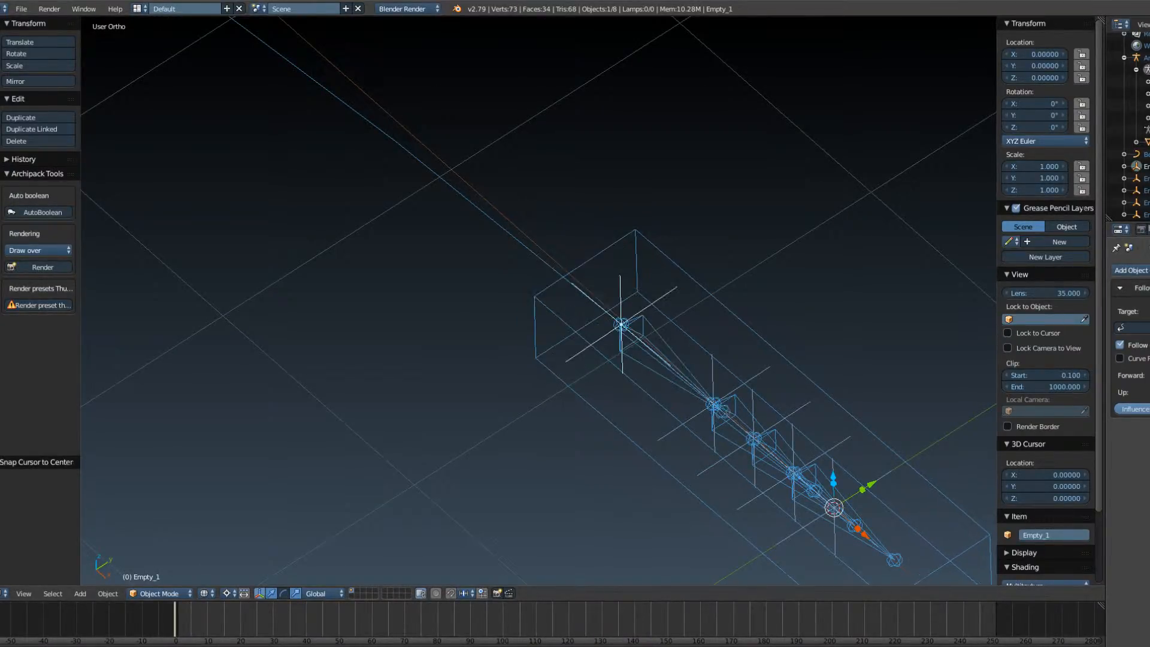
{"action": "scroll", "scroll_direction": "down", "scroll_amount": 3}
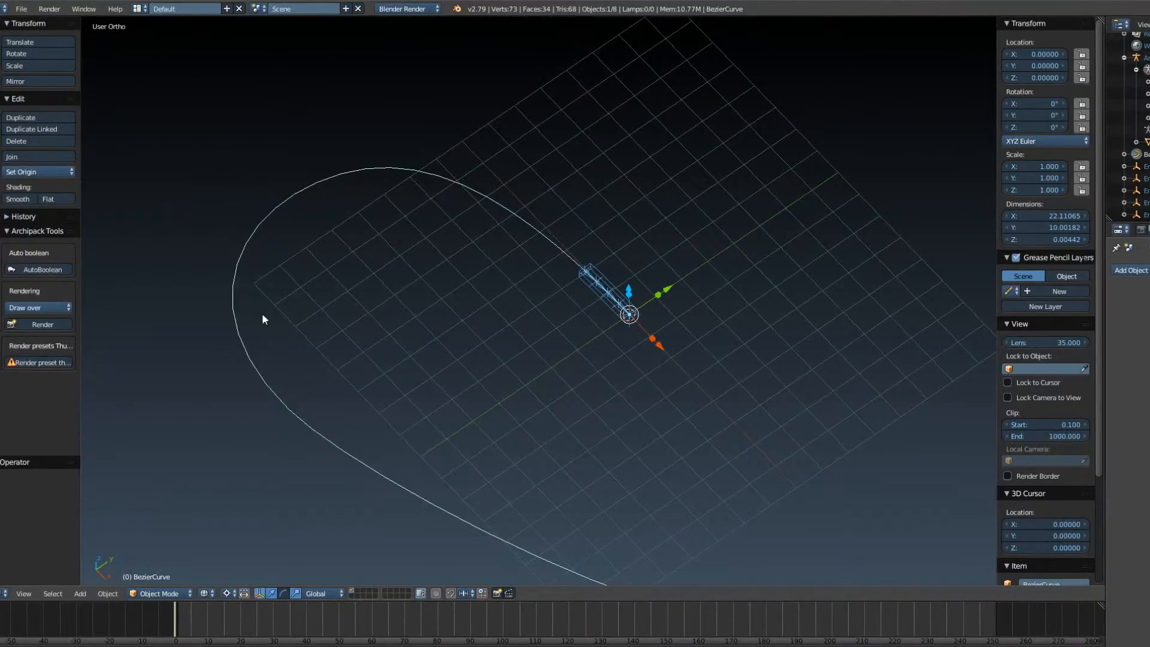
{"action": "mouse_move", "coordinate": [345, 345]}
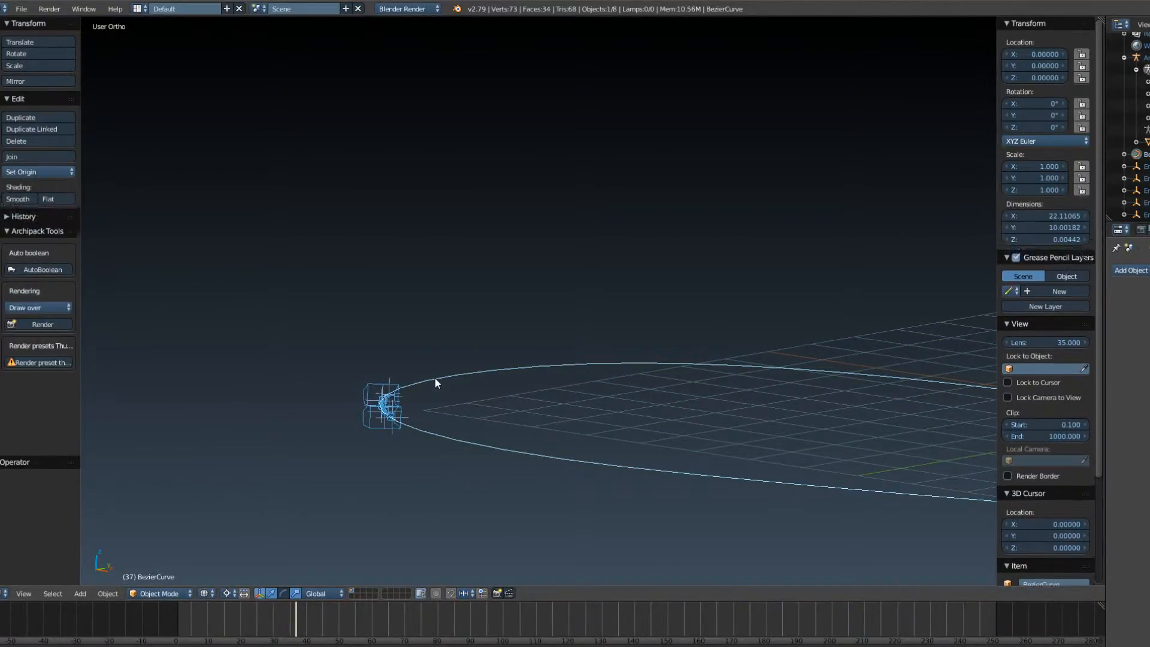
Enter Edit Mode on the Bezier curve to expose its control points.
{"action": "key", "text": "Tab"}
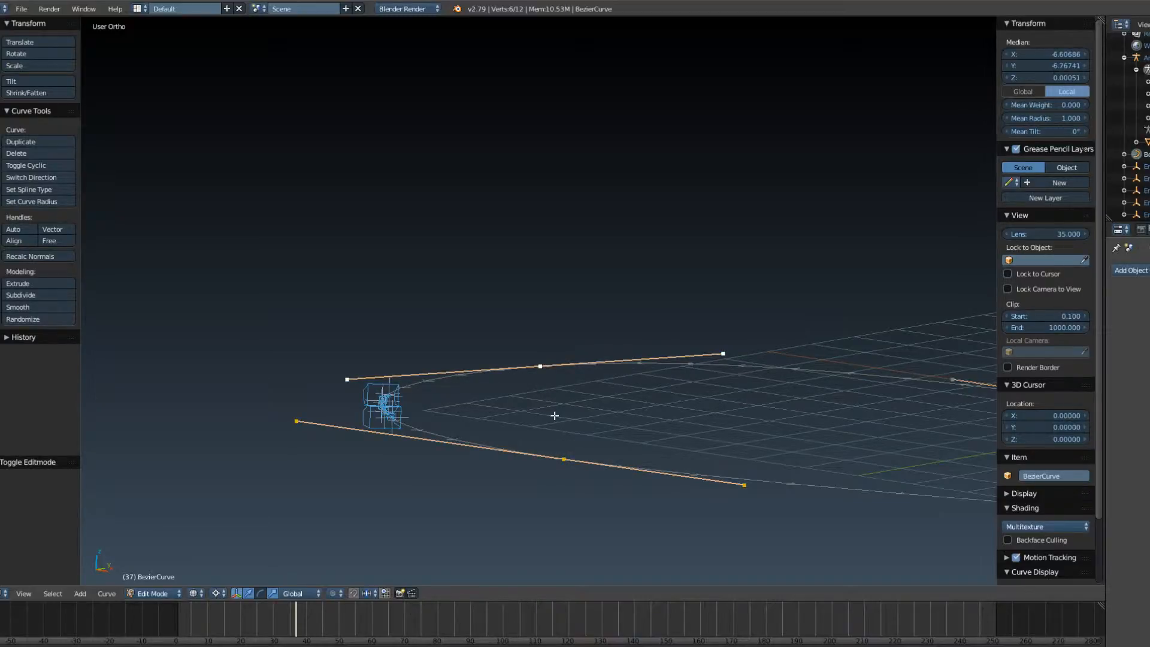
Lift the curve's end control point about 1.92 units along Z and leave Edit Mode.
{"action": "left_click", "coordinate": [21, 294]}
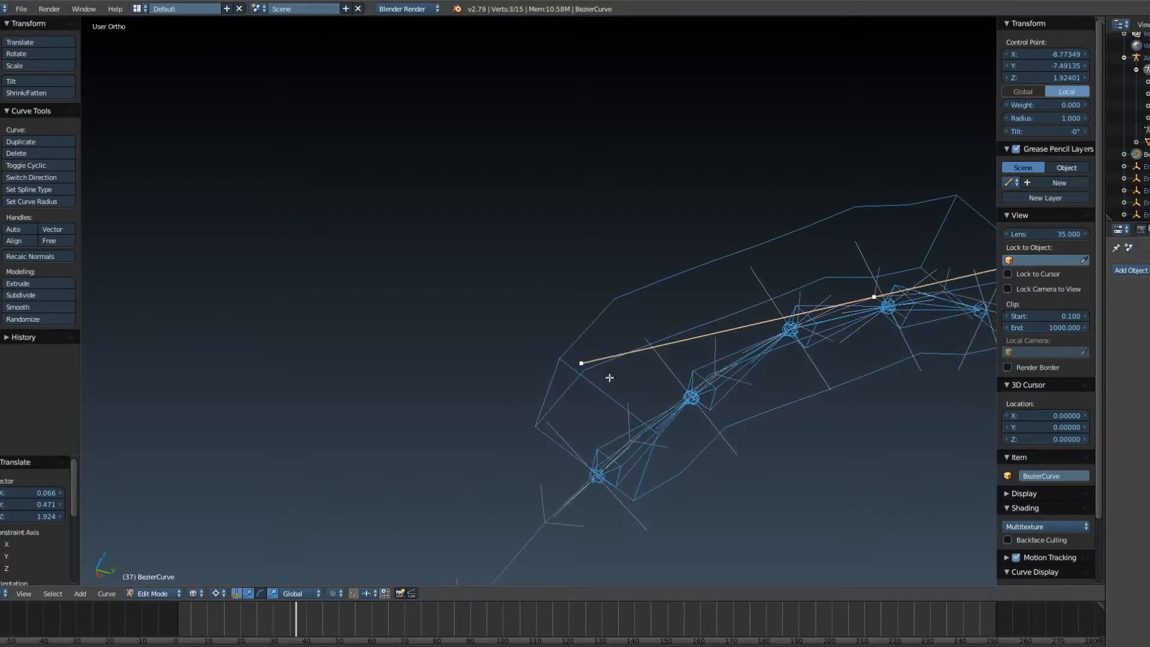
{"action": "key", "text": "Tab"}
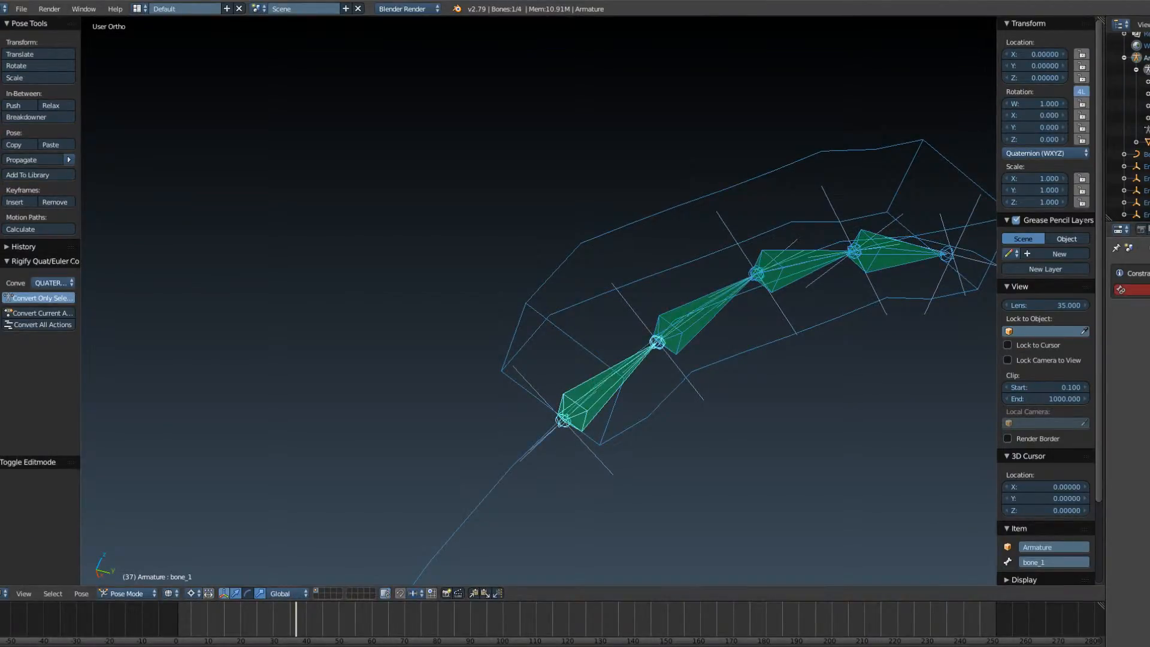
Inspect the Bone Constraints of bone_1, bone_3 and bone_4 in Pose Mode.
{"action": "left_click", "coordinate": [1130, 274]}
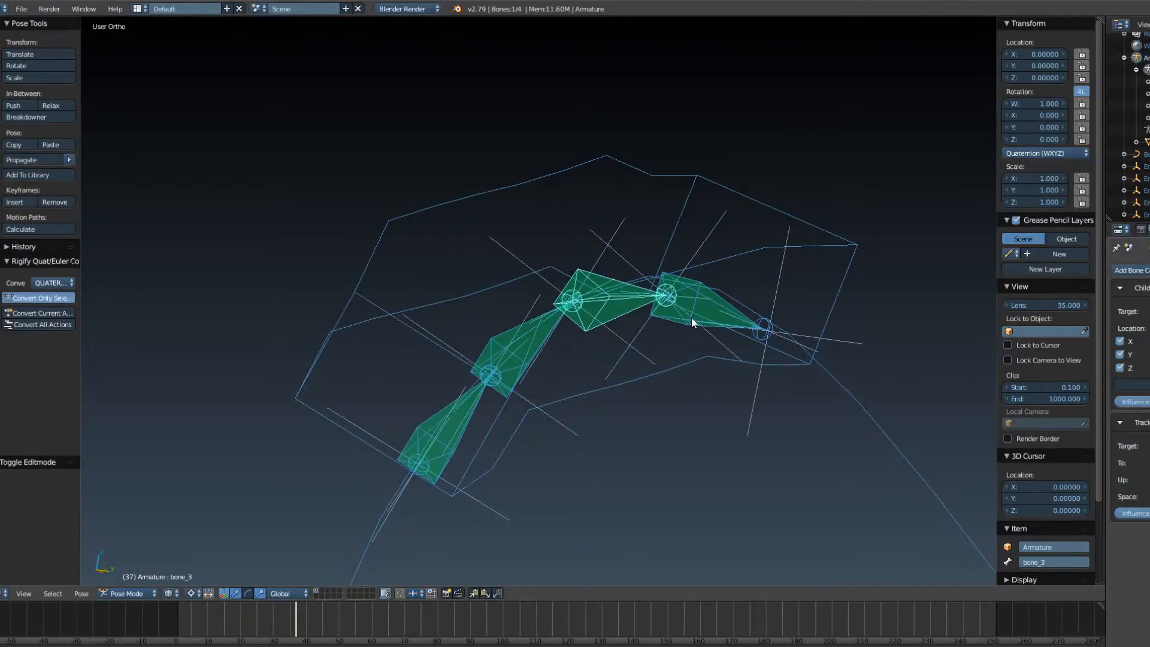
{"action": "left_click", "coordinate": [763, 326]}
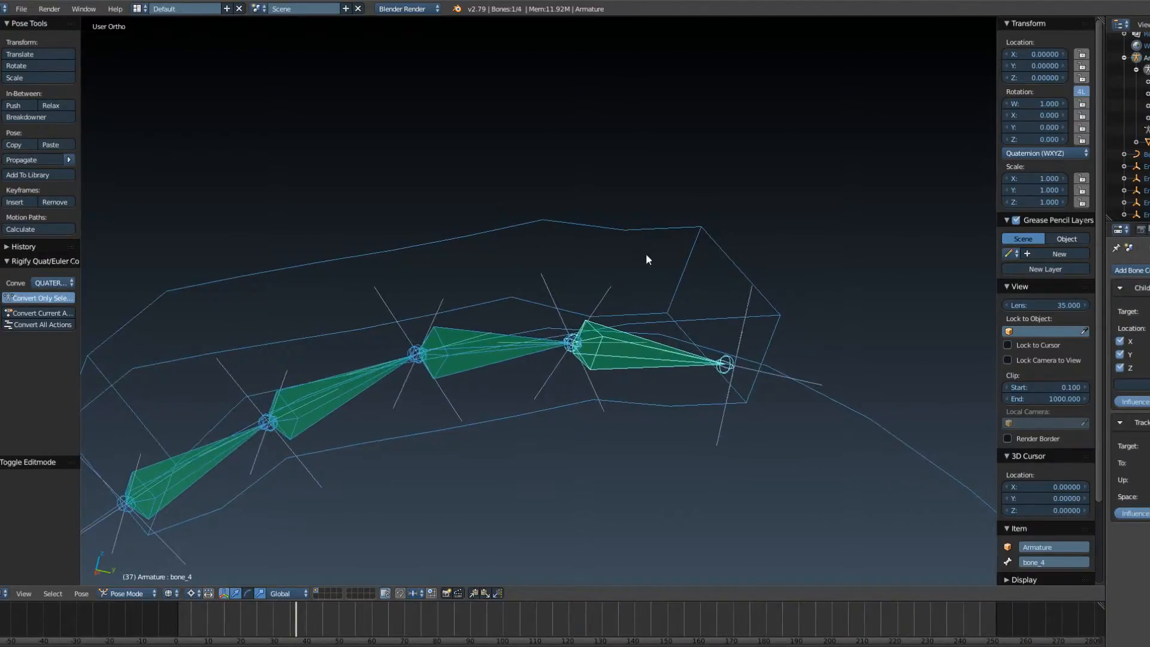
{"action": "left_click", "coordinate": [125, 594]}
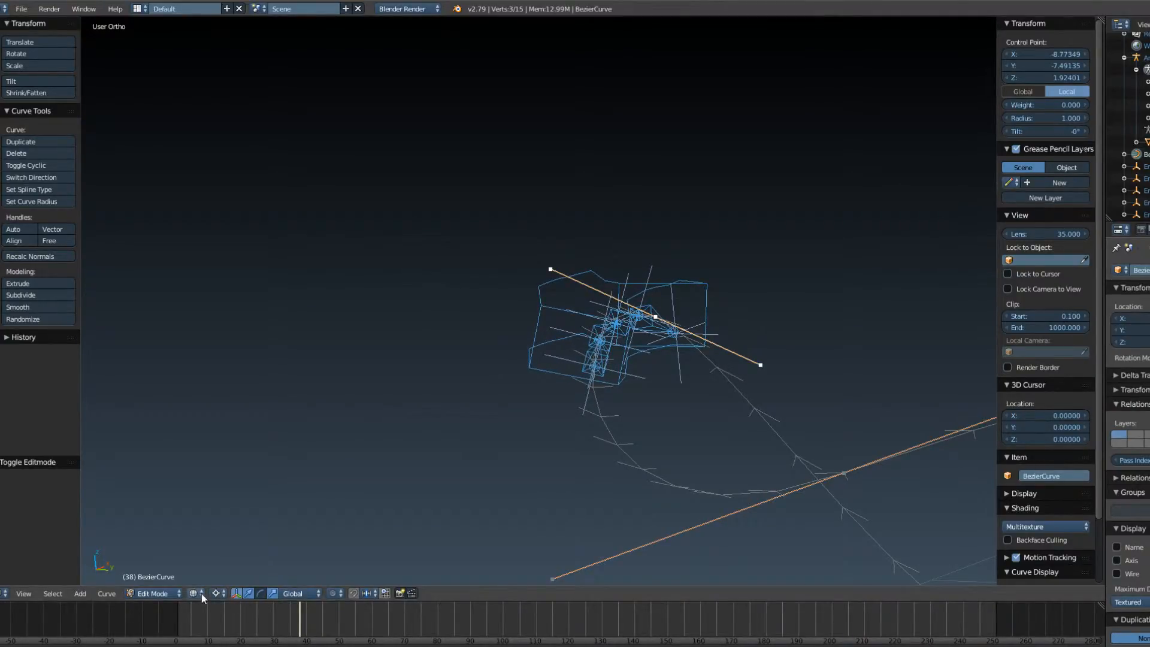
Tilt the raised end point about 1.34° so the path banks, and return to Object Mode.
{"action": "left_click", "coordinate": [194, 593]}
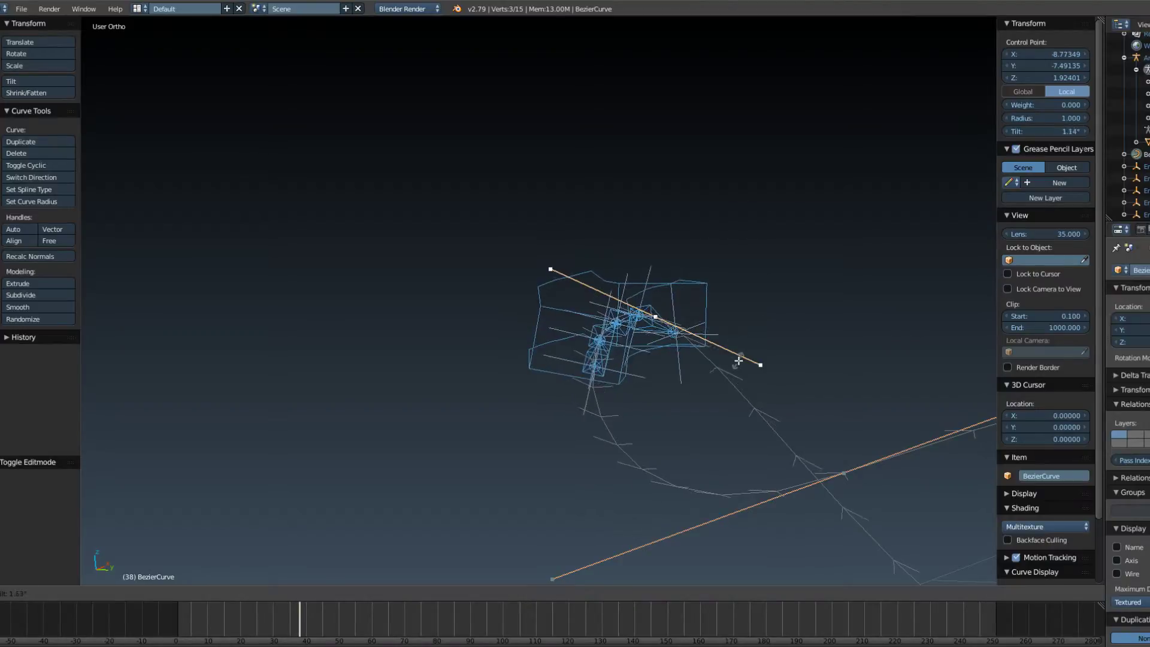
{"action": "key", "text": "Tab"}
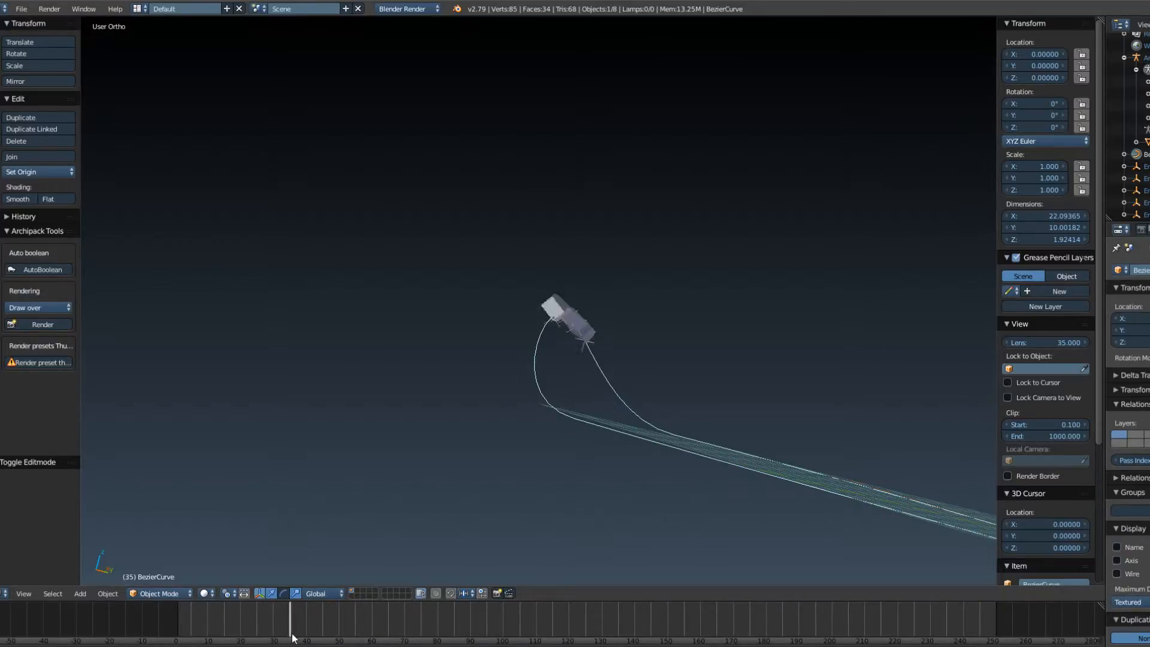
Make the Armature active and return to Pose Mode.
{"action": "left_click", "coordinate": [294, 637]}
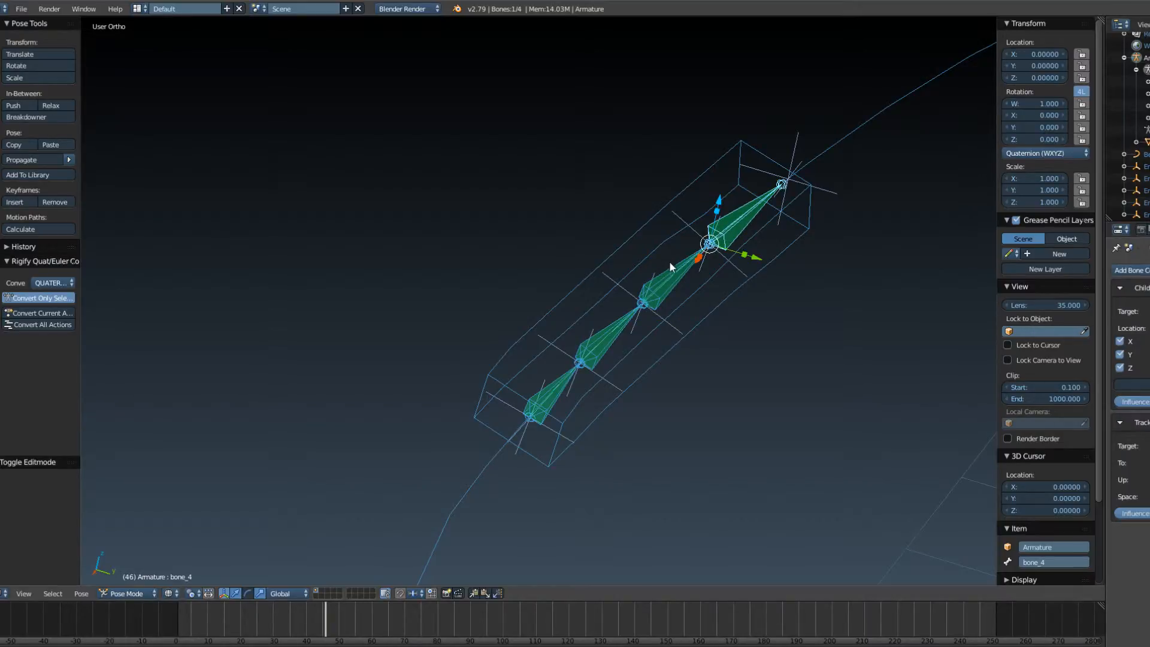
Select all four chain bones and bring up the Pose > Animation commands.
{"action": "left_click", "coordinate": [646, 302]}
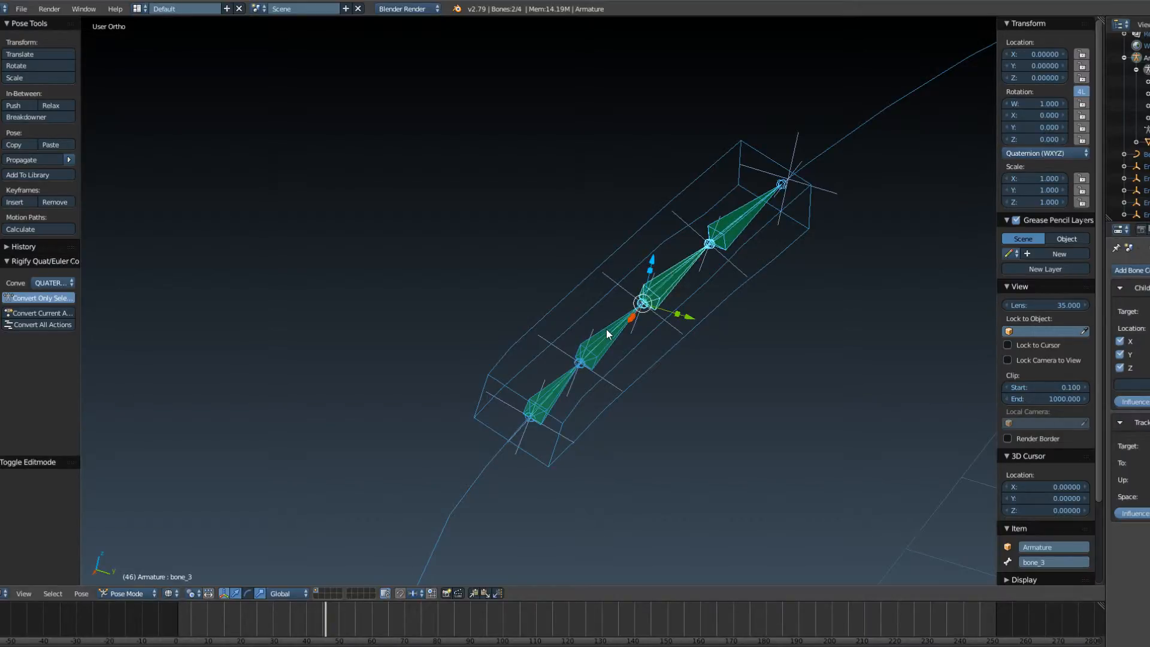
{"action": "left_click", "coordinate": [535, 412]}
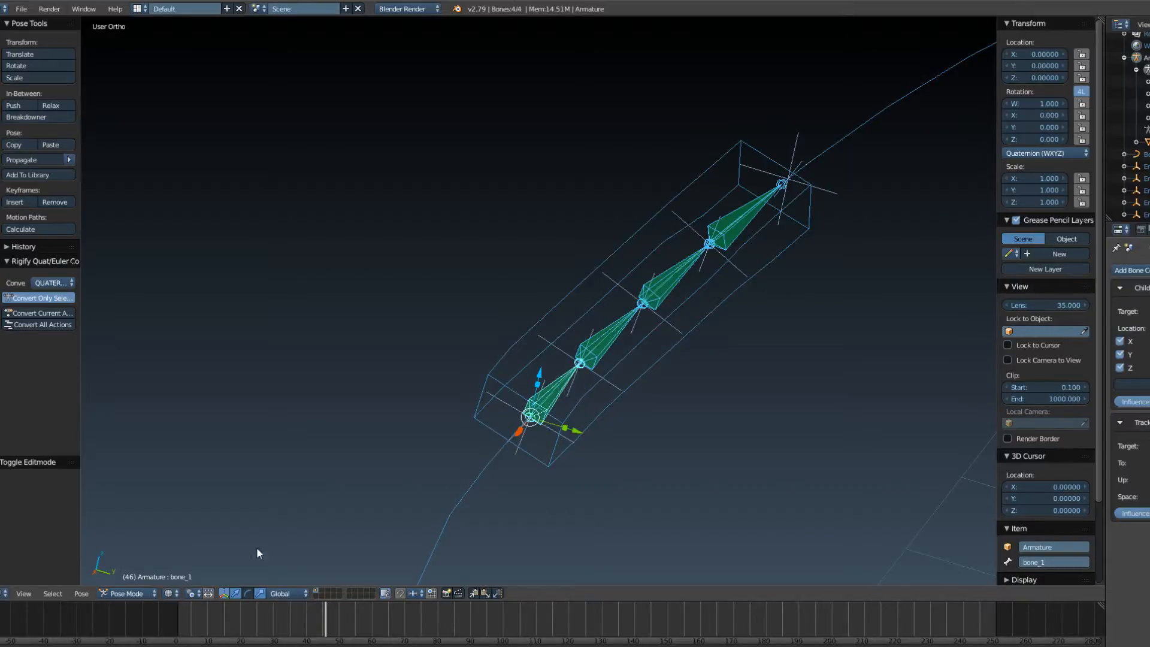
{"action": "left_click", "coordinate": [80, 594]}
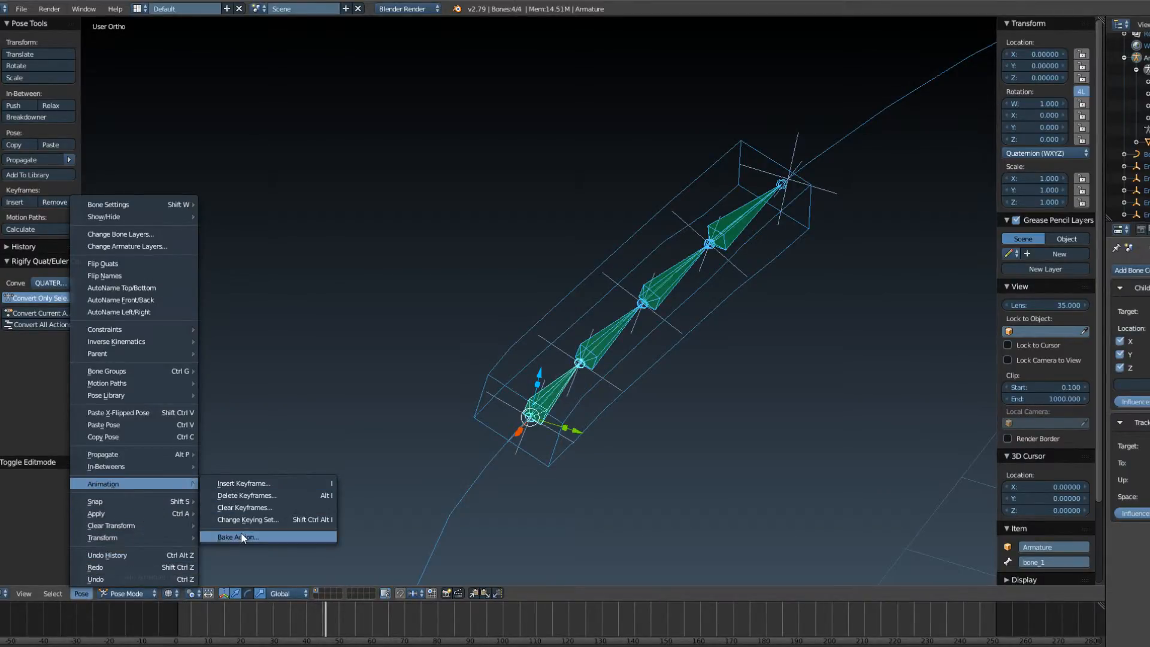
{"action": "mouse_move", "coordinate": [235, 537]}
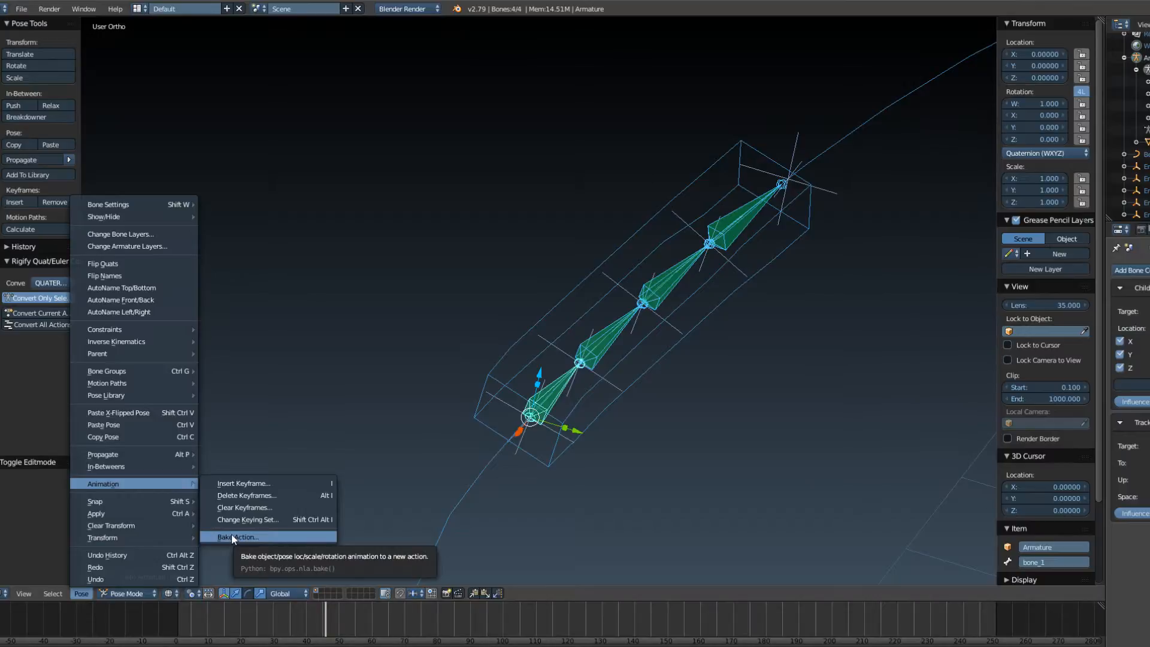
{"action": "mouse_move", "coordinate": [264, 541]}
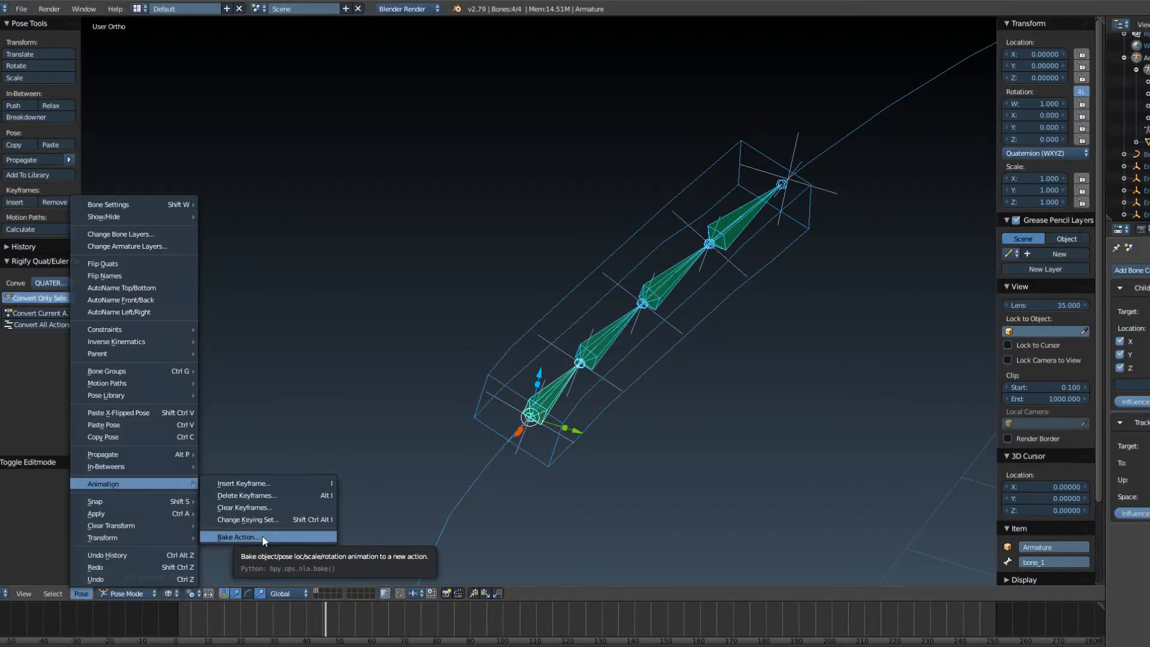
Bake Action for frames 1–250 with Visual Keying, Clear Constraints and Clear Parents, keeping Pose data.
{"action": "left_click", "coordinate": [238, 537]}
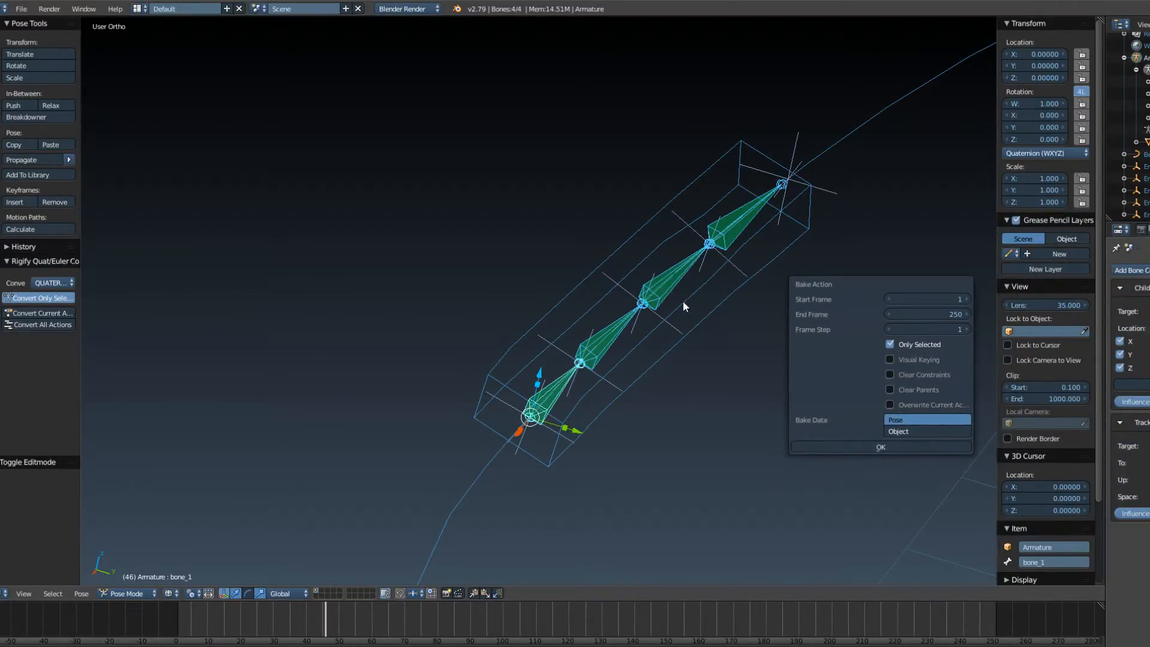
{"action": "mouse_move", "coordinate": [627, 335]}
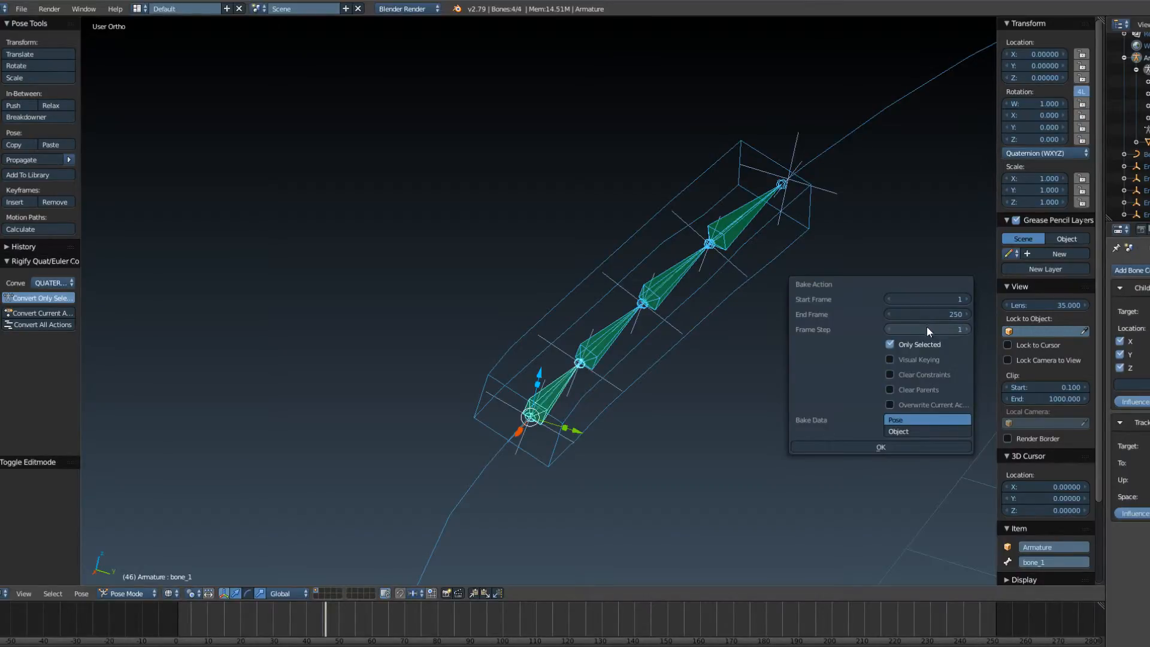
{"action": "left_click", "coordinate": [891, 360]}
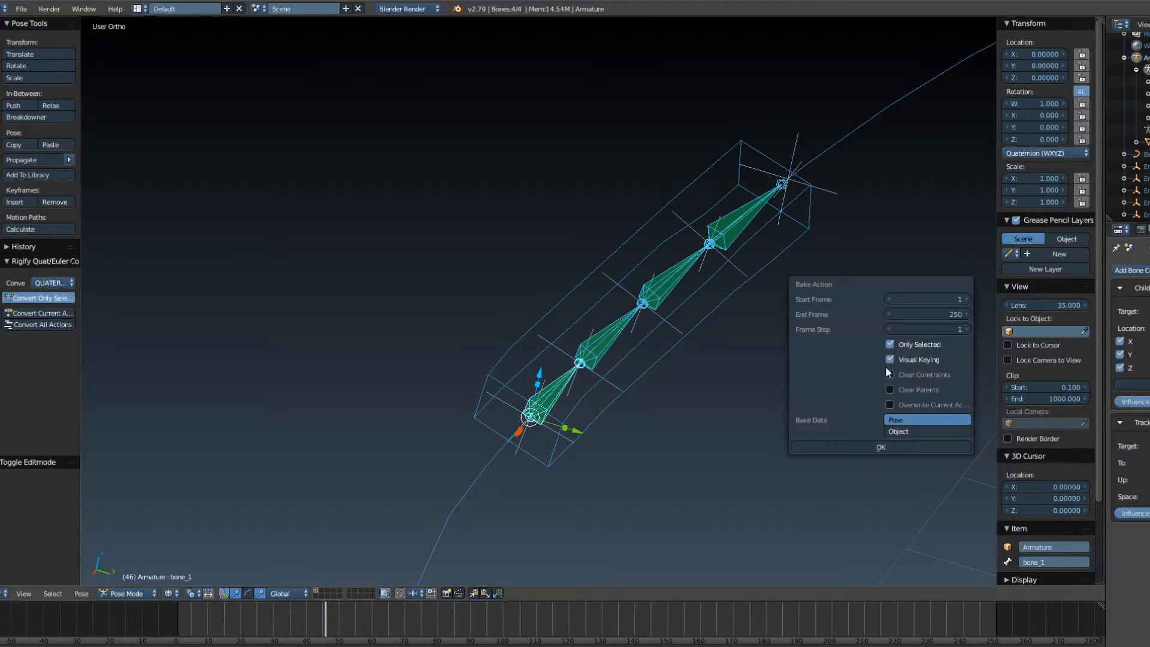
{"action": "left_click", "coordinate": [890, 374]}
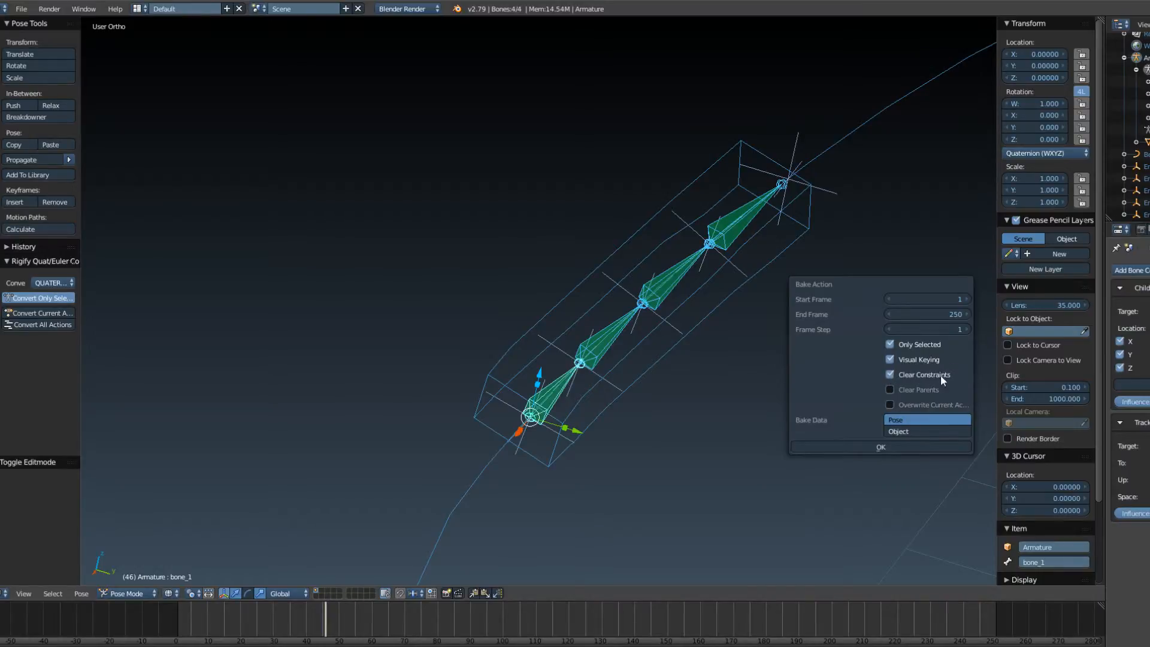
{"action": "left_click", "coordinate": [890, 390]}
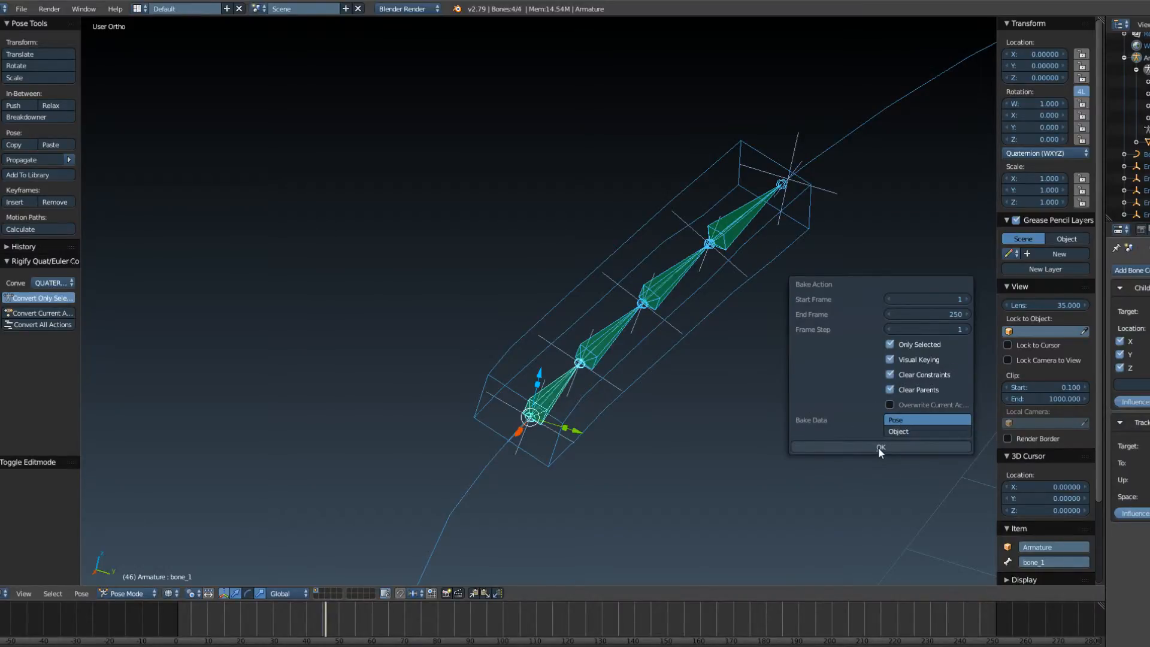
{"action": "left_click", "coordinate": [880, 447]}
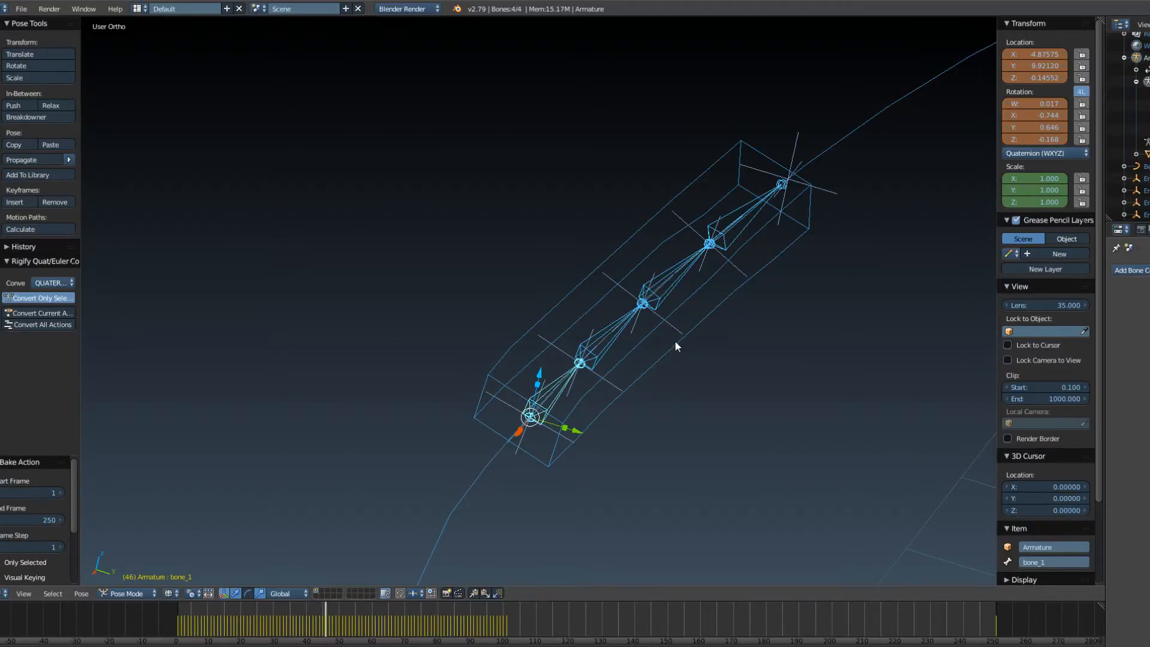
Return to Object Mode and scrub to an earlier frame to verify the baked chain follows the banked curve.
{"action": "left_click", "coordinate": [715, 246]}
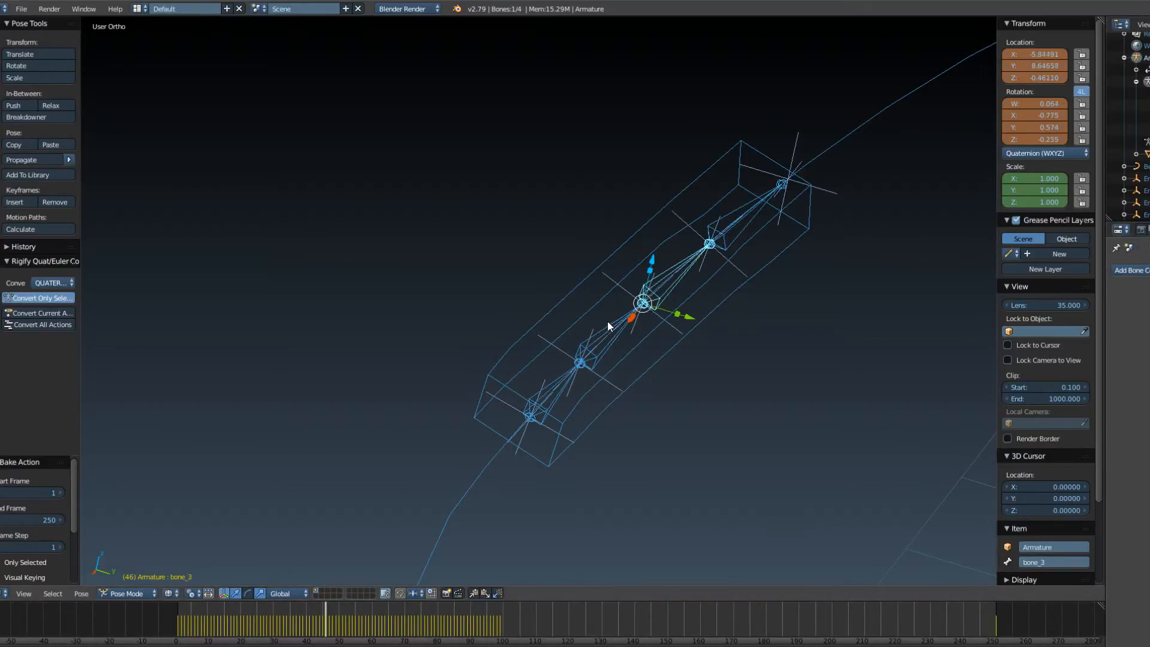
{"action": "left_click", "coordinate": [580, 362]}
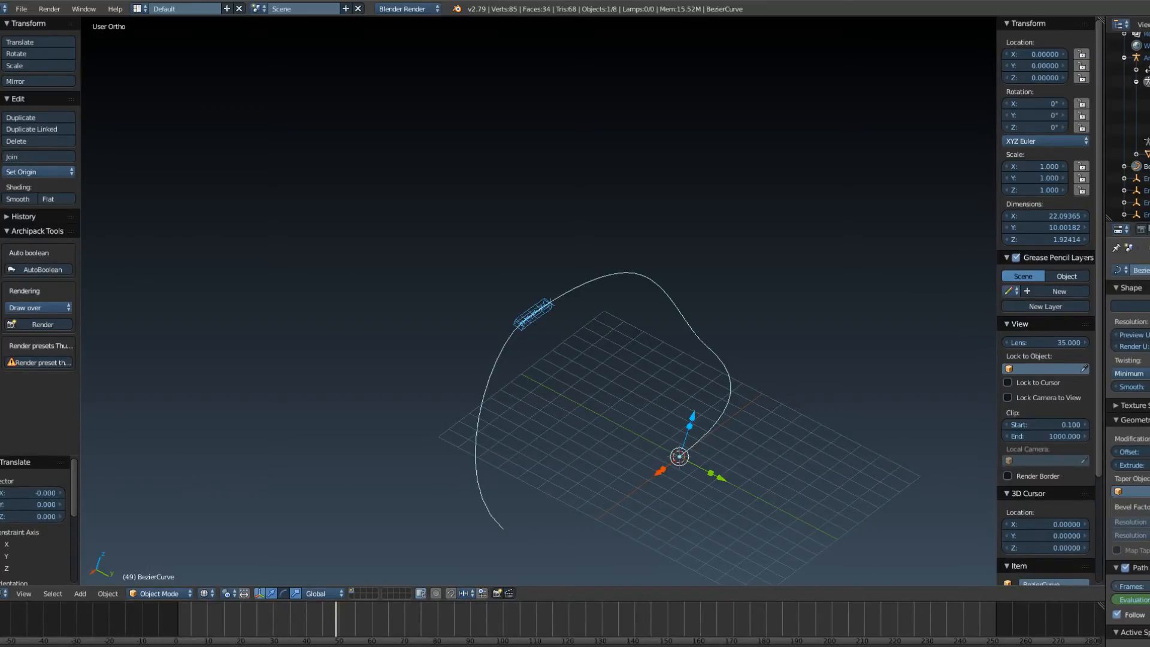
{"action": "left_click", "coordinate": [285, 634]}
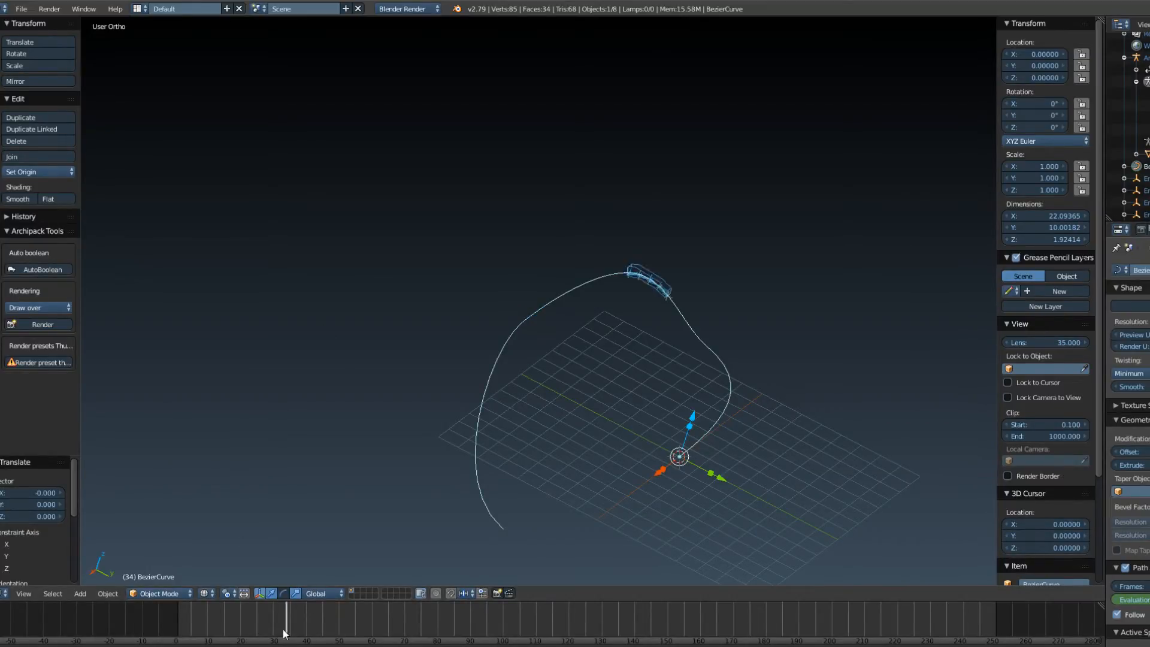